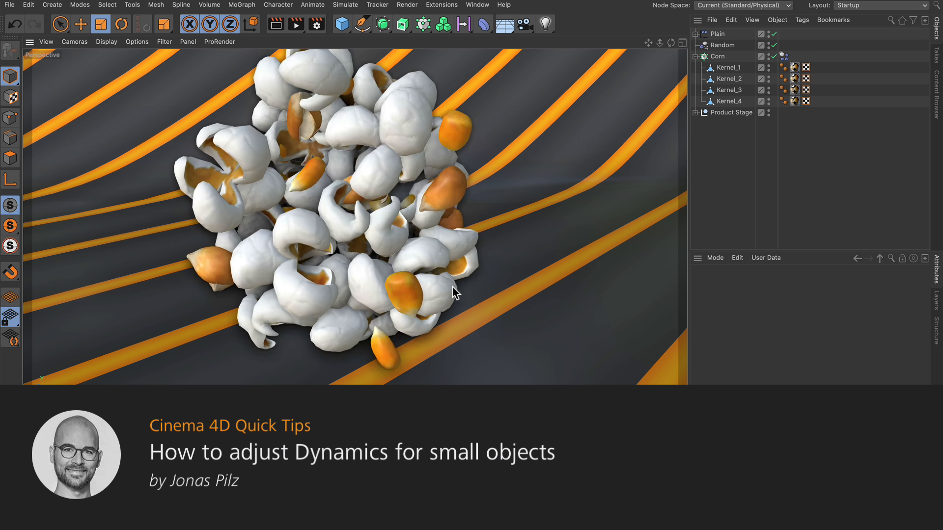
# Play the popcorn kernel dynamics simulation to watch the kernels burst.
pyautogui.click(295, 25)
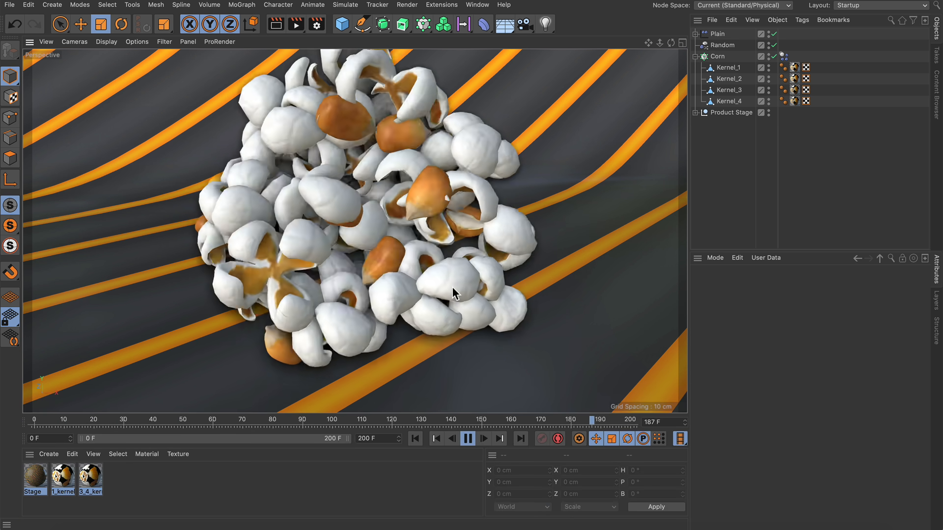
pyautogui.click(183, 419)
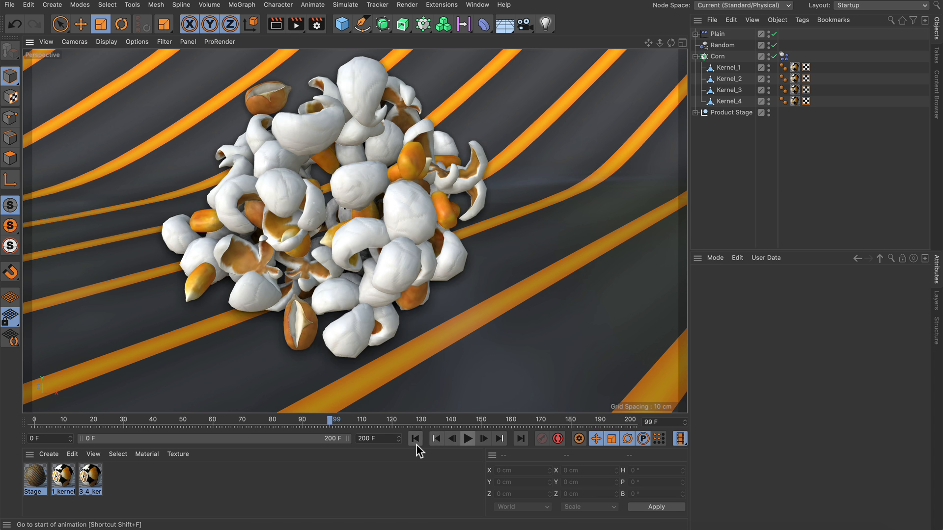
# Rewind the simulation to its beginning to inspect the overlapping kernels.
pyautogui.click(468, 439)
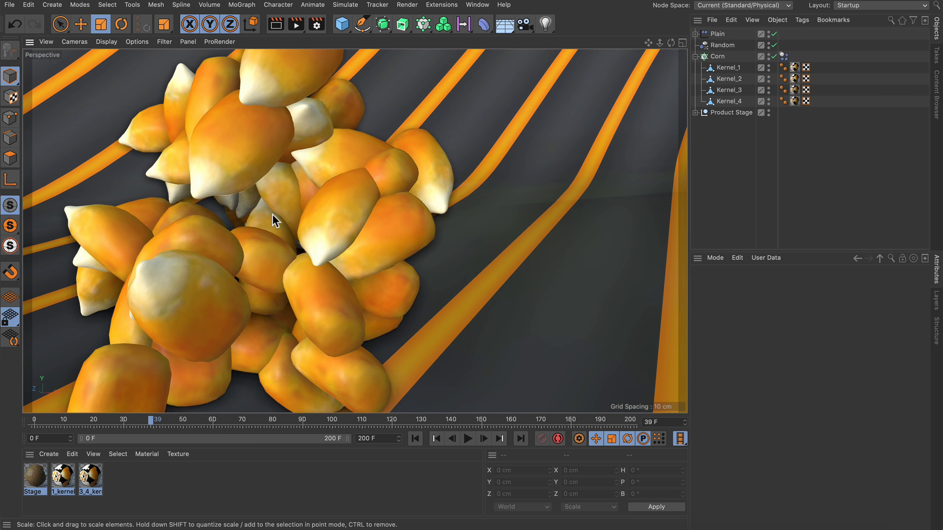
pyautogui.moveTo(323, 247)
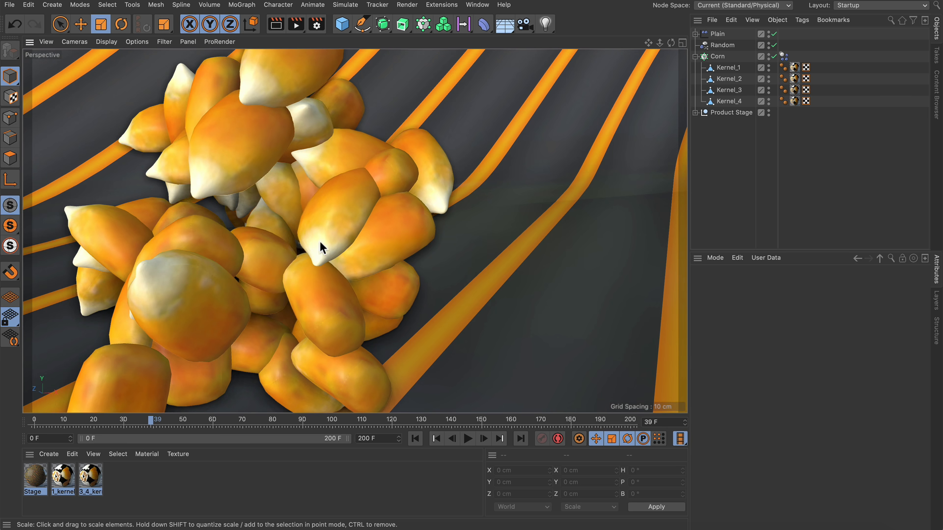
# Show the project's dynamics settings via Edit > Project Settings.
pyautogui.click(28, 5)
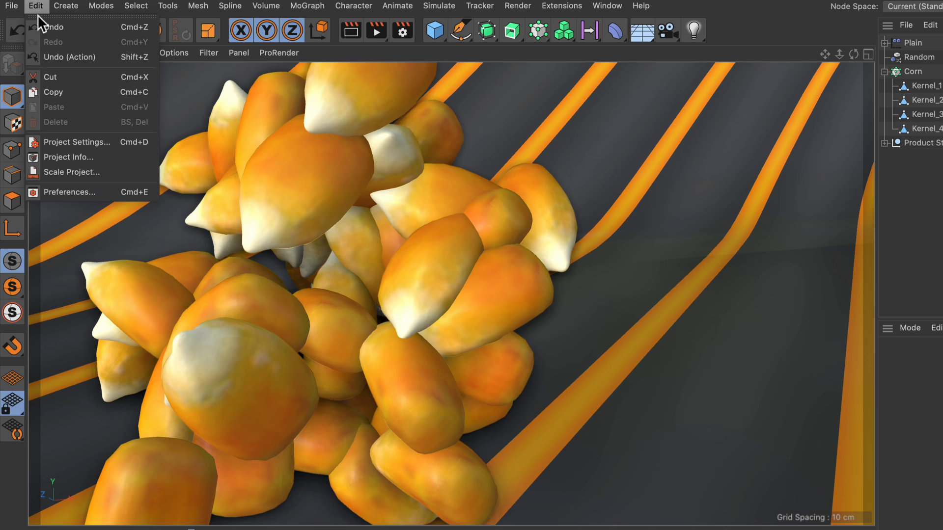
pyautogui.click(76, 142)
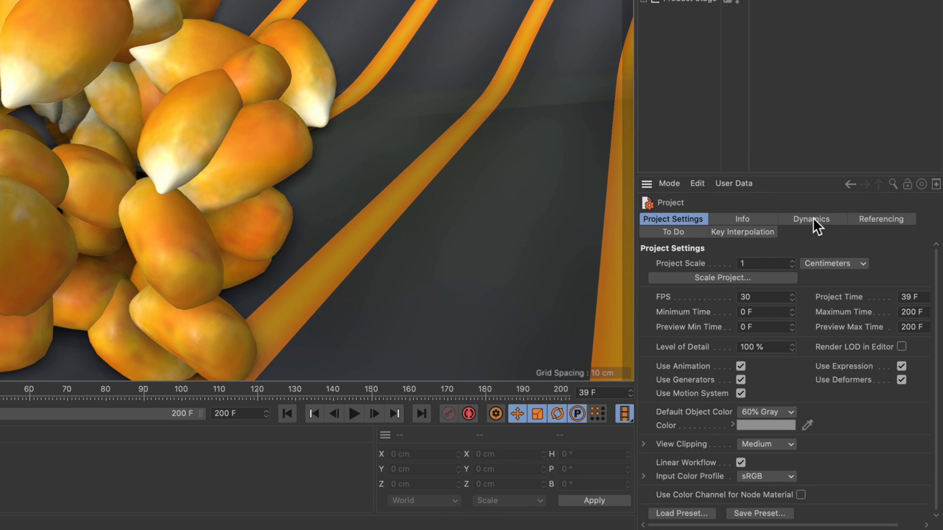
pyautogui.click(812, 219)
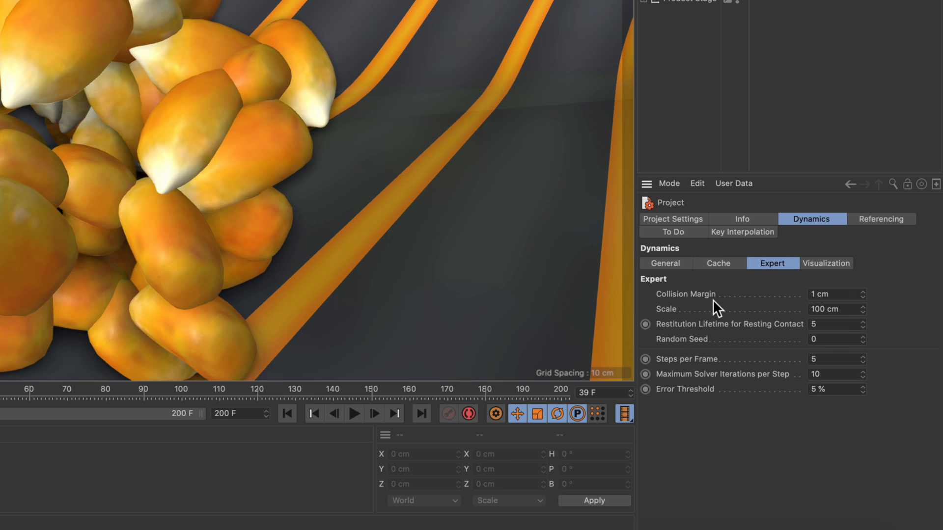
pyautogui.moveTo(699, 317)
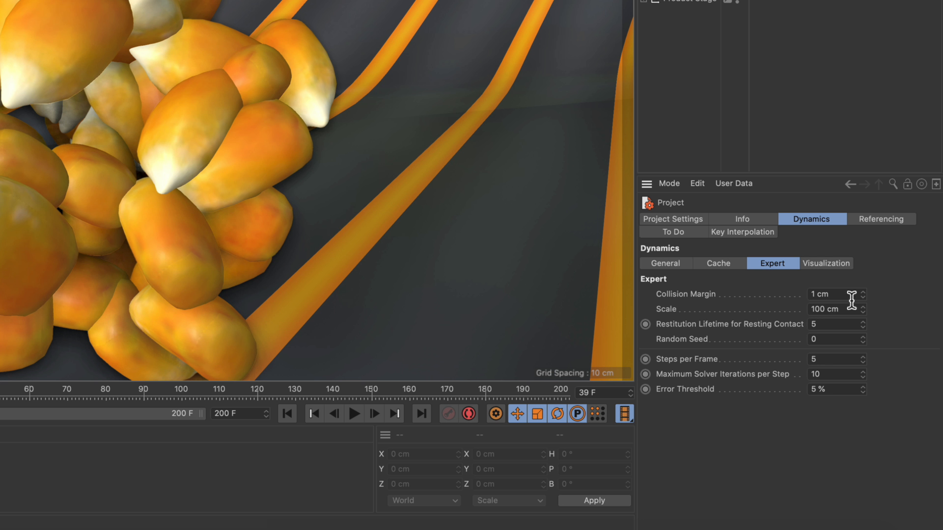
pyautogui.click(833, 294)
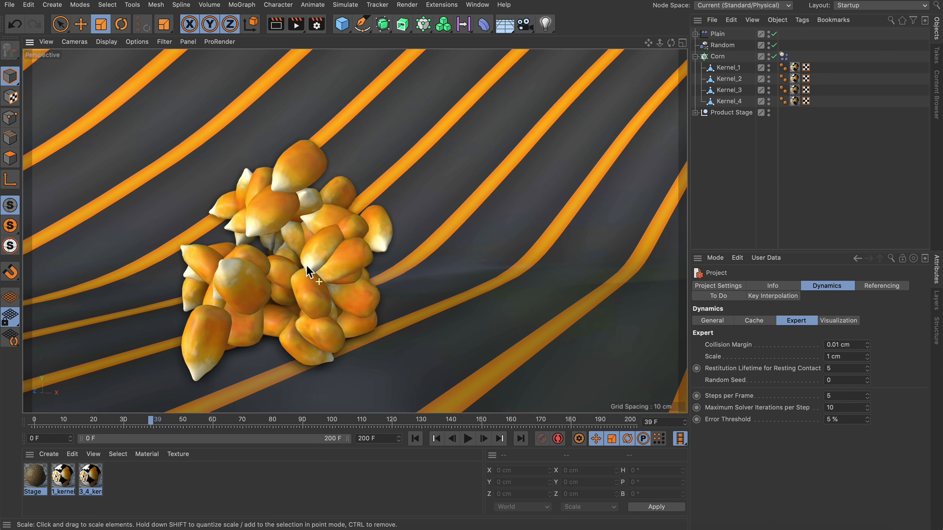
# Rewind to the first frame and replay the simulation with the new dynamics settings.
pyautogui.click(468, 438)
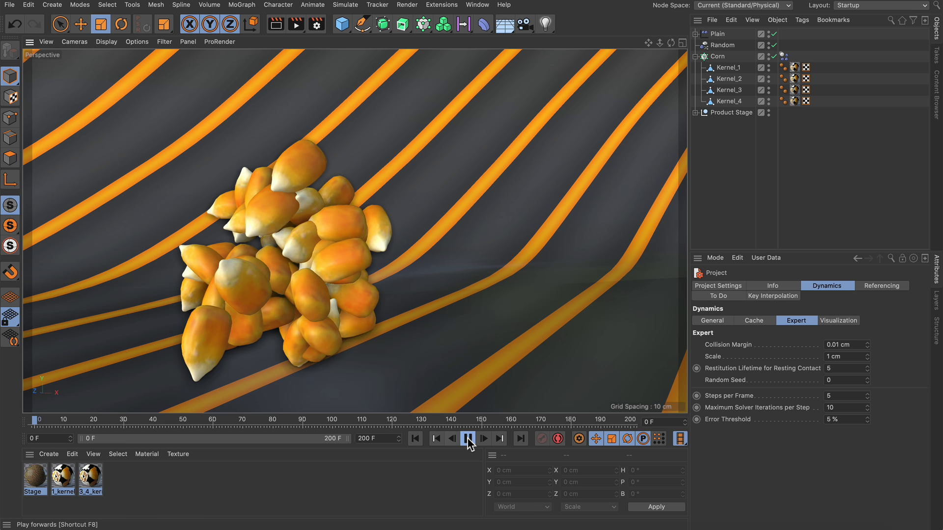
pyautogui.click(468, 438)
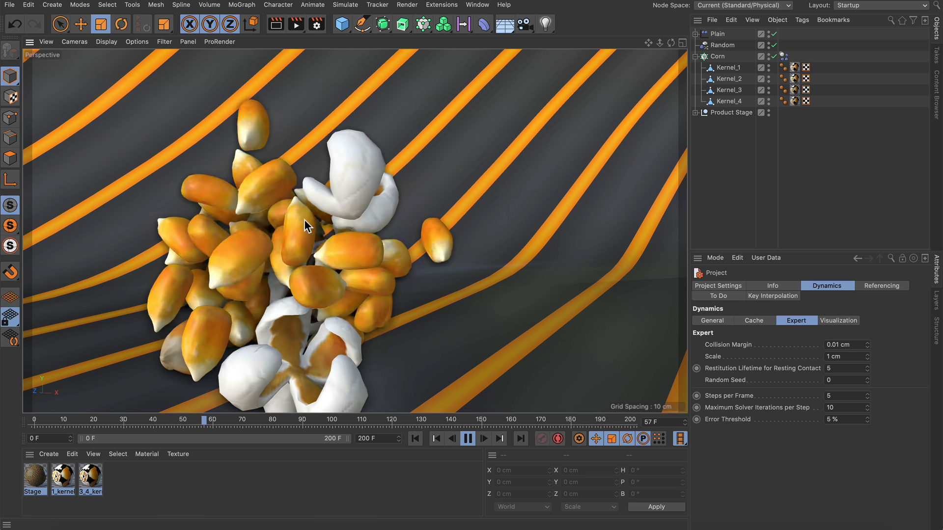